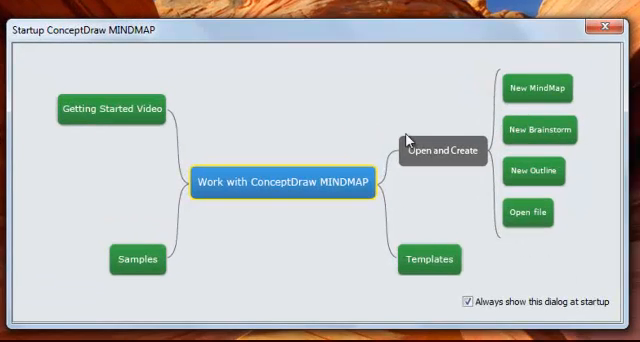
{"action": "mouse_move", "coordinate": [132, 170]}
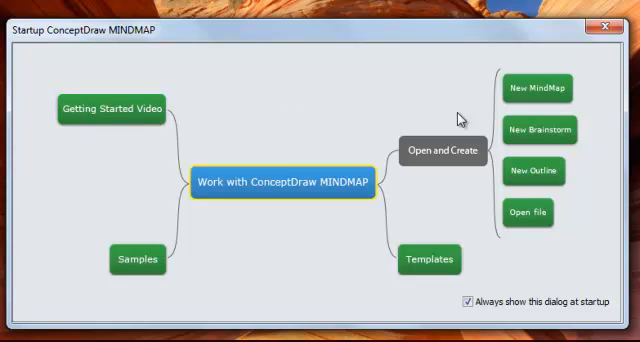
{"action": "mouse_move", "coordinate": [538, 92]}
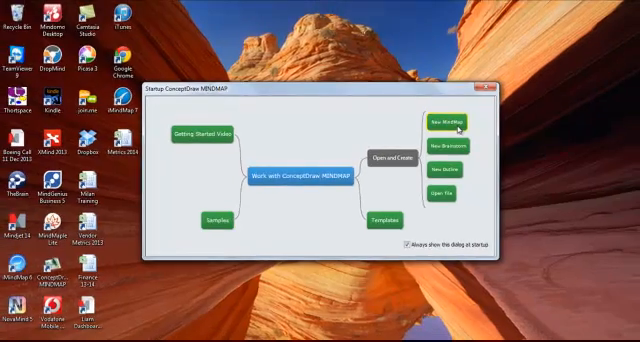
Step: Create a blank mind map and rename its central idea to SWOT Analysis
{"action": "left_click", "coordinate": [440, 124]}
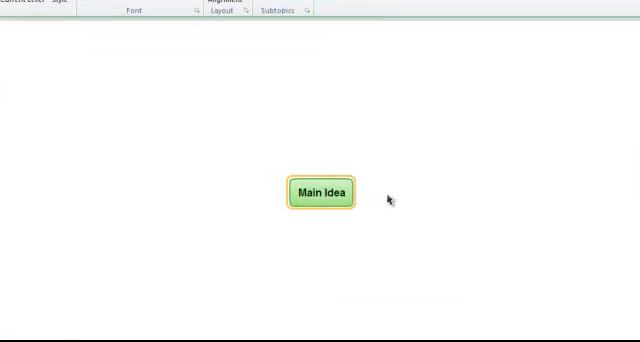
{"action": "type", "text": "SWOT Analysis"}
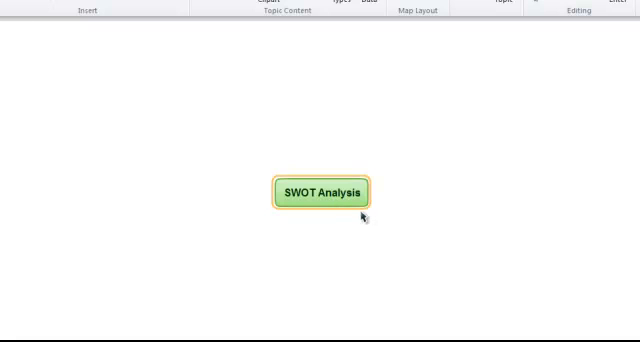
{"action": "mouse_move", "coordinate": [372, 222]}
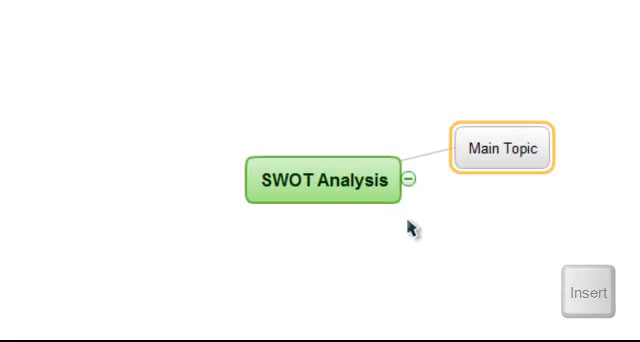
Step: Name the main branches Strengths, Weaknesses and Opportunities, then add a subtopic under Strengths
{"action": "type", "text": "Strengths"}
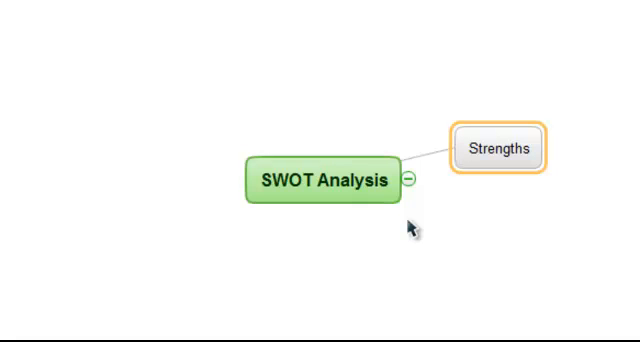
{"action": "type", "text": "Wea"}
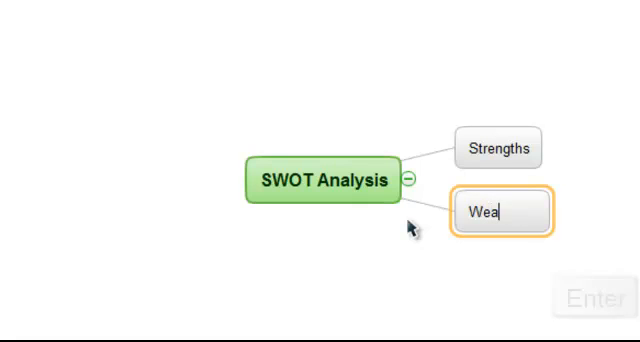
{"action": "type", "text": "knesses"}
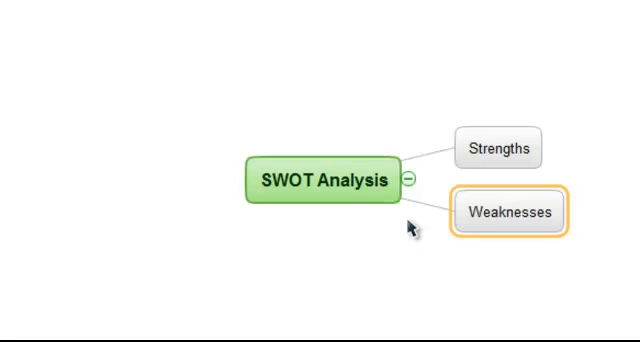
{"action": "type", "text": "Opportunit"}
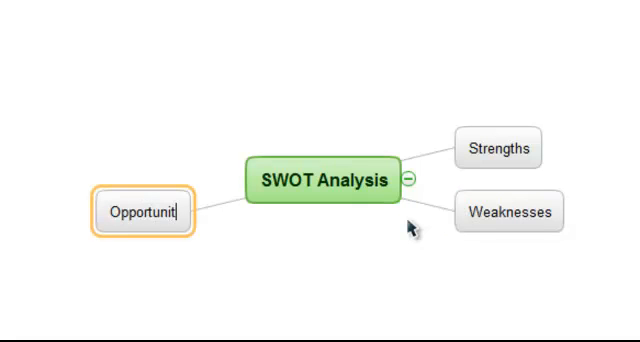
{"action": "type", "text": "ies"}
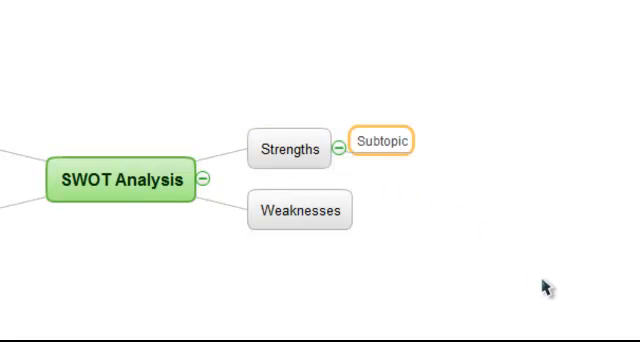
Step: Name the Strengths subtopics Customer Service and Office Location
{"action": "type", "text": "Customer Service"}
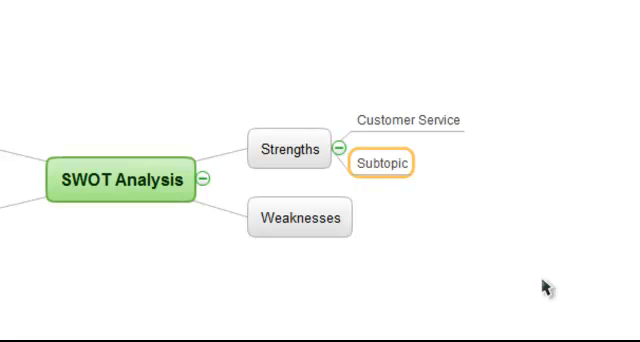
{"action": "type", "text": "Office Location"}
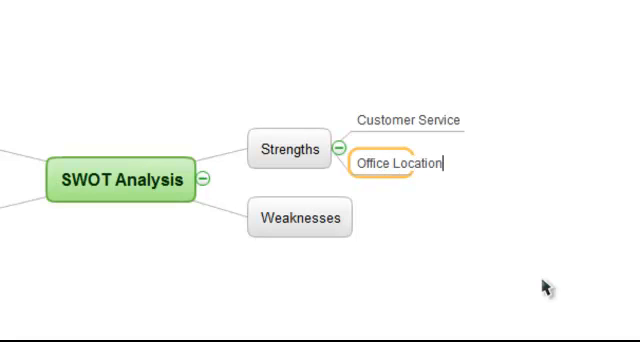
Step: Under Weaknesses, add Staffing with Key People as its subtopic
{"action": "left_click", "coordinate": [300, 218]}
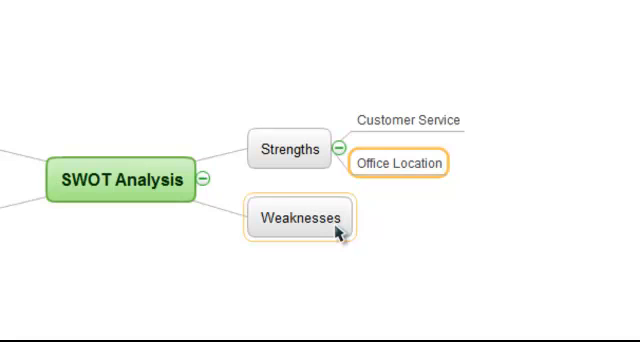
{"action": "type", "text": "Staffing"}
{"action": "type", "text": "Key Peop"}
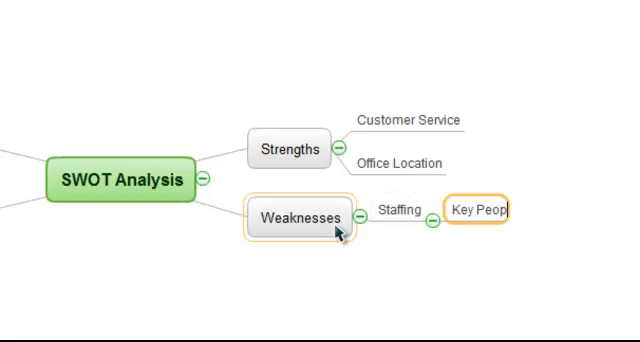
{"action": "type", "text": "le"}
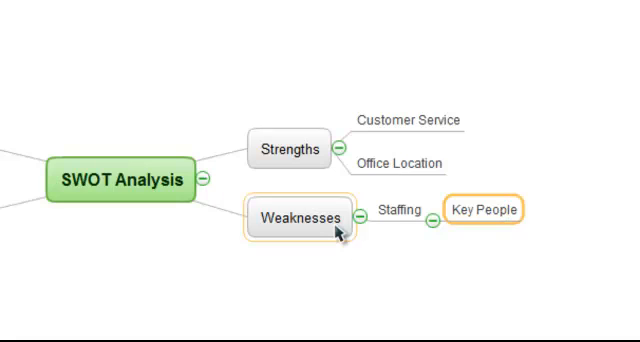